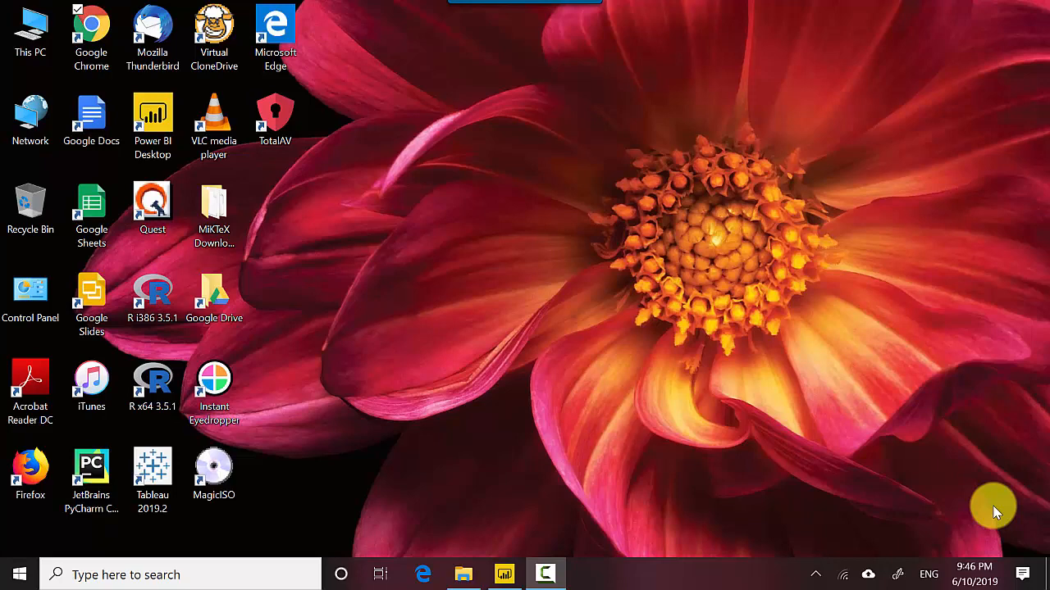
mouse_move(505, 575)
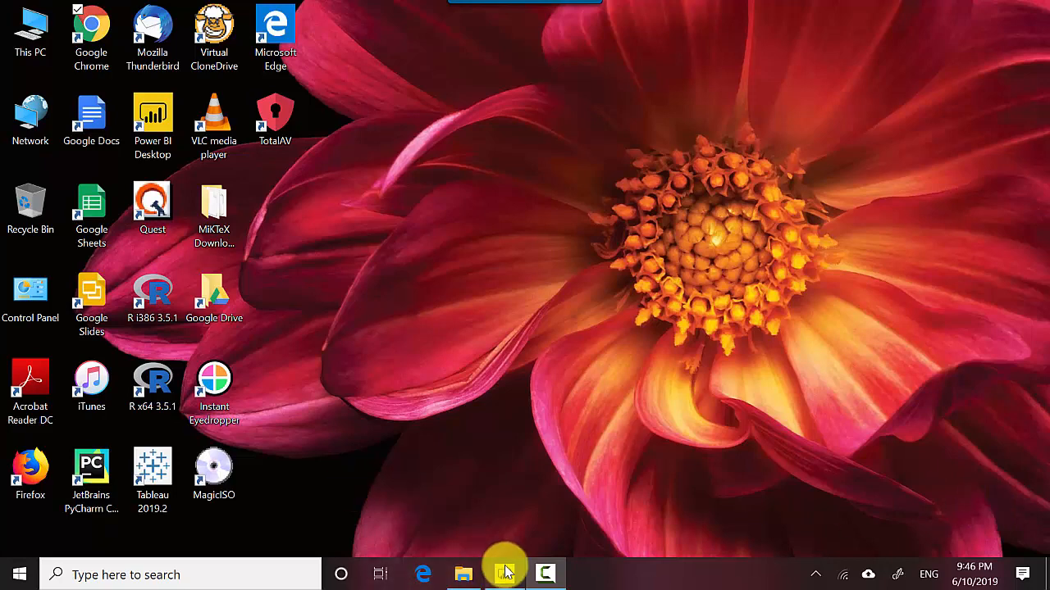
Step: Bring the Power BI report window with the blank sales page to the front
click(504, 574)
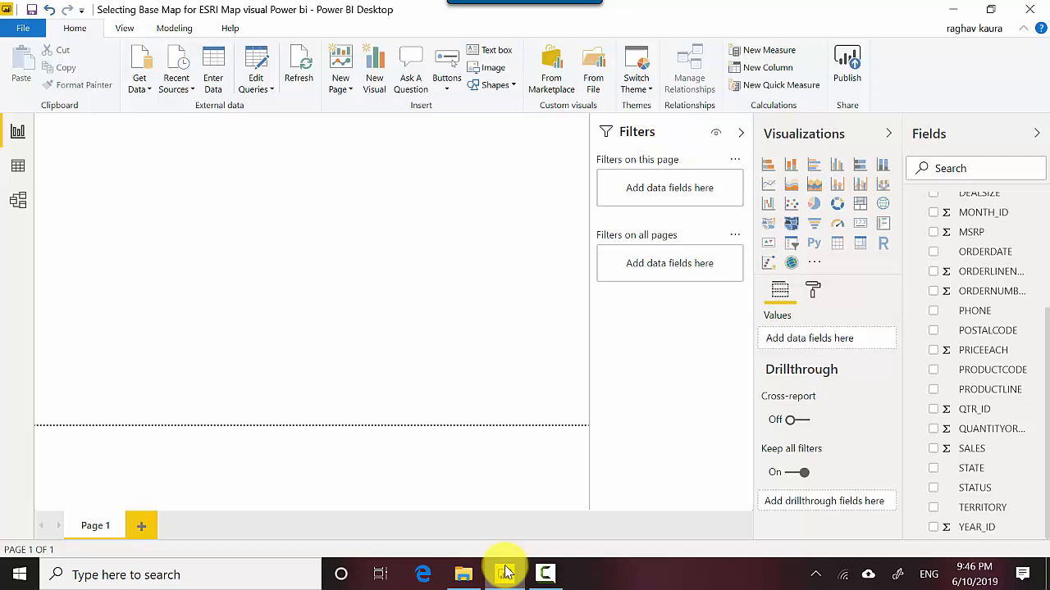
mouse_move(407, 366)
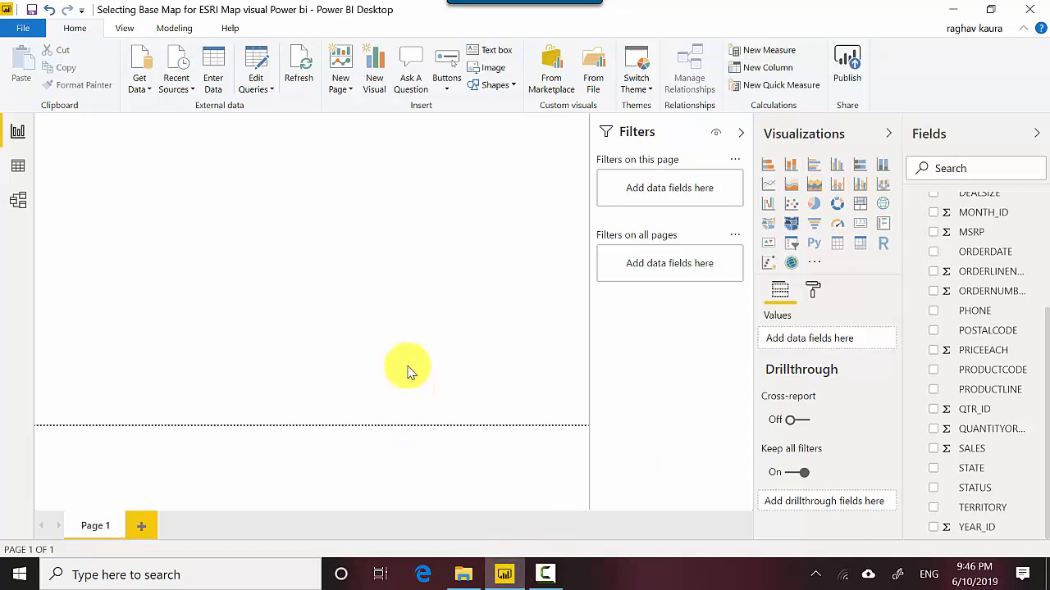
mouse_move(791, 264)
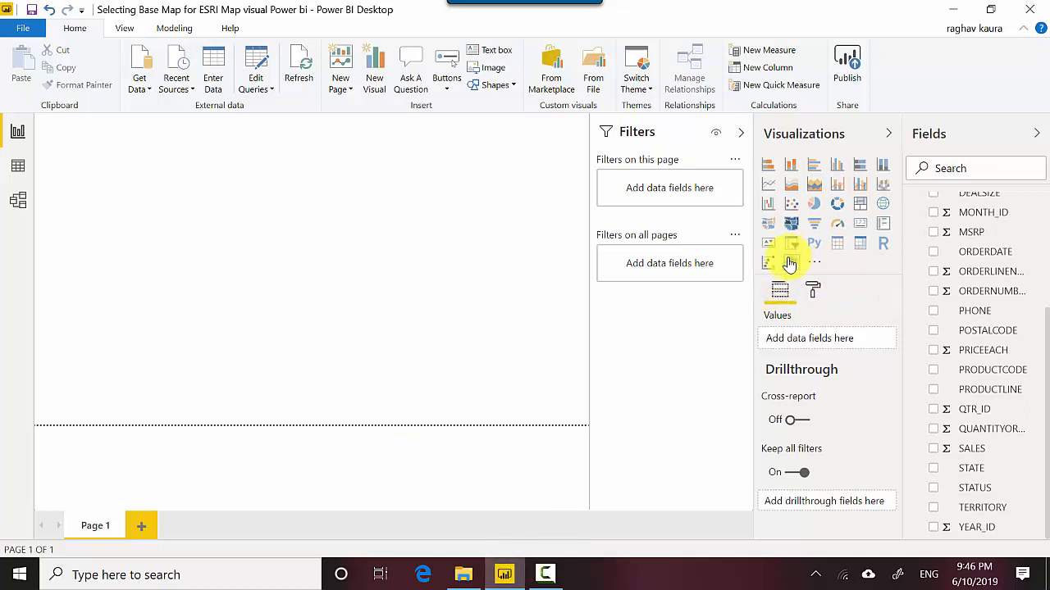
Step: Add an ArcGIS map visual with COUNTRY as Location and SALES as Size
click(791, 262)
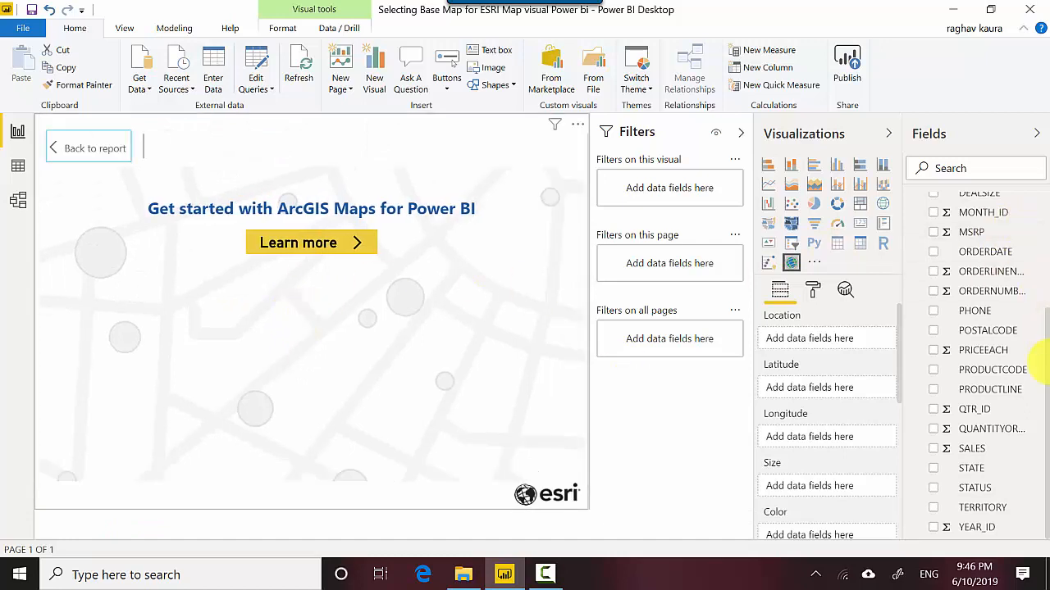
scroll(up, 3)
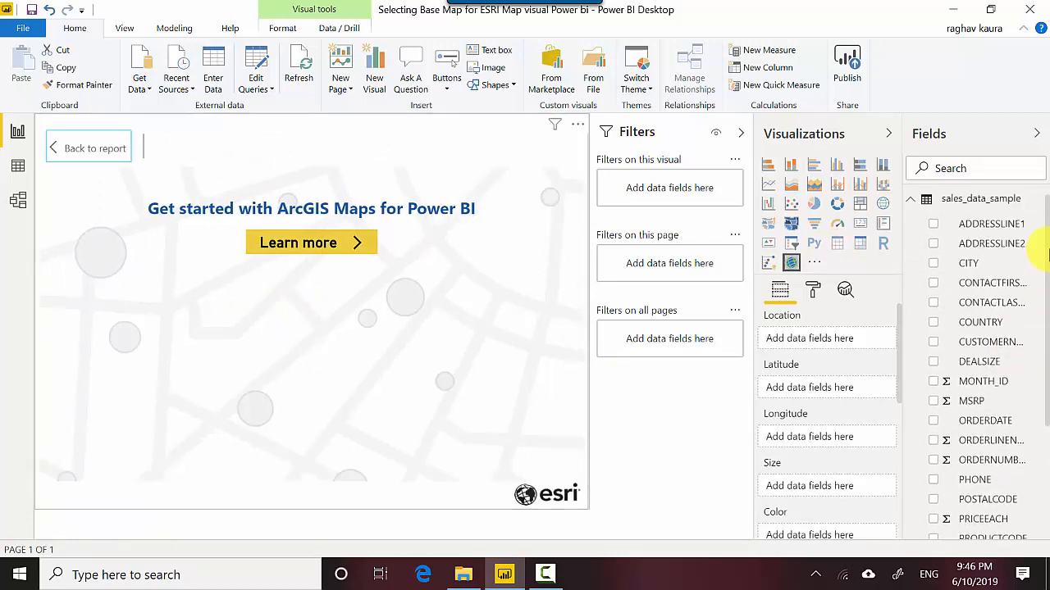
scroll(down, 3)
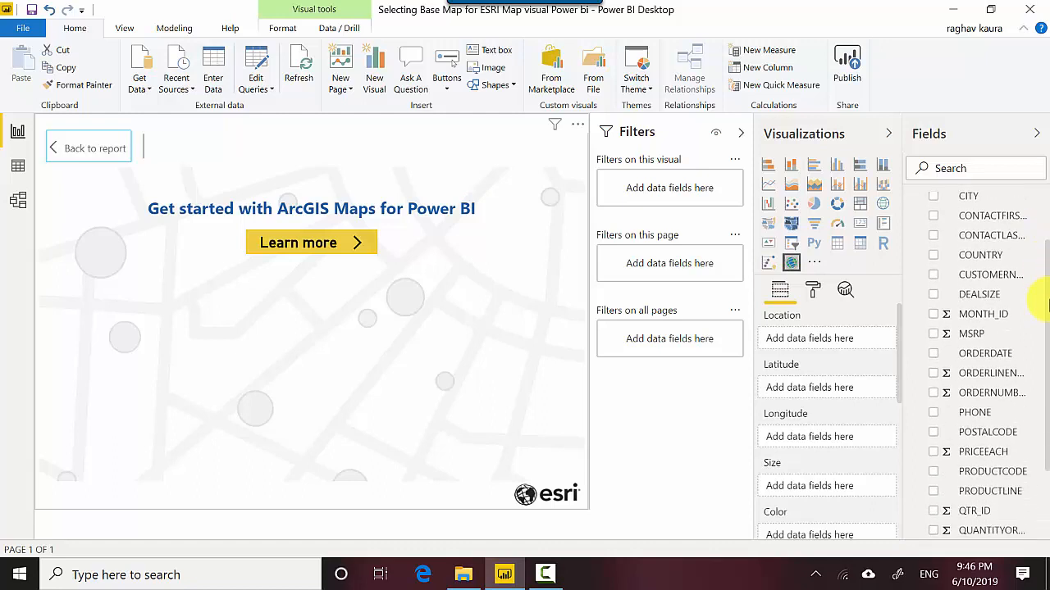
scroll(down, 3)
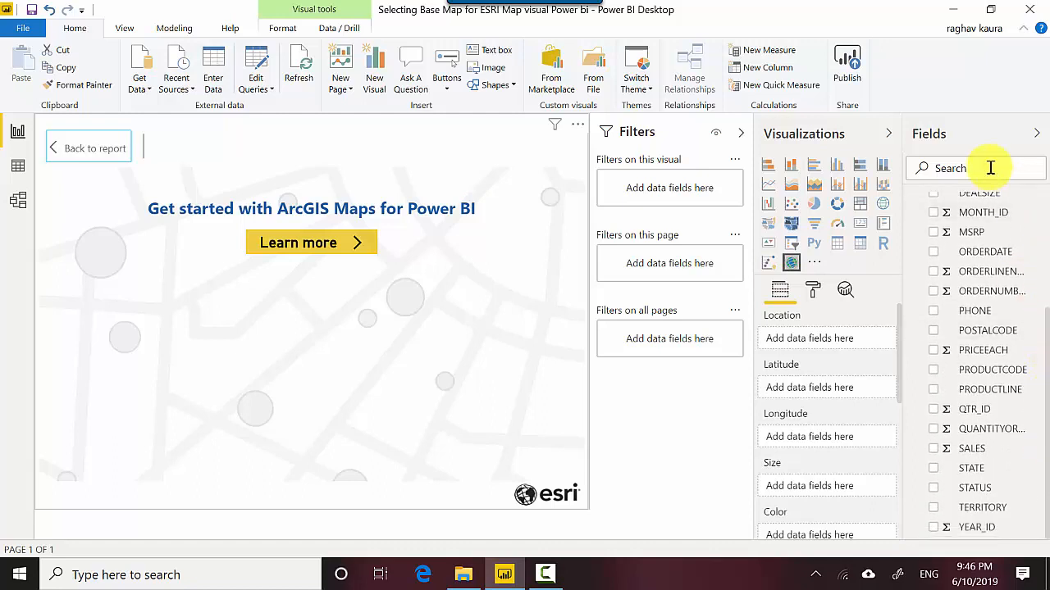
text(country)
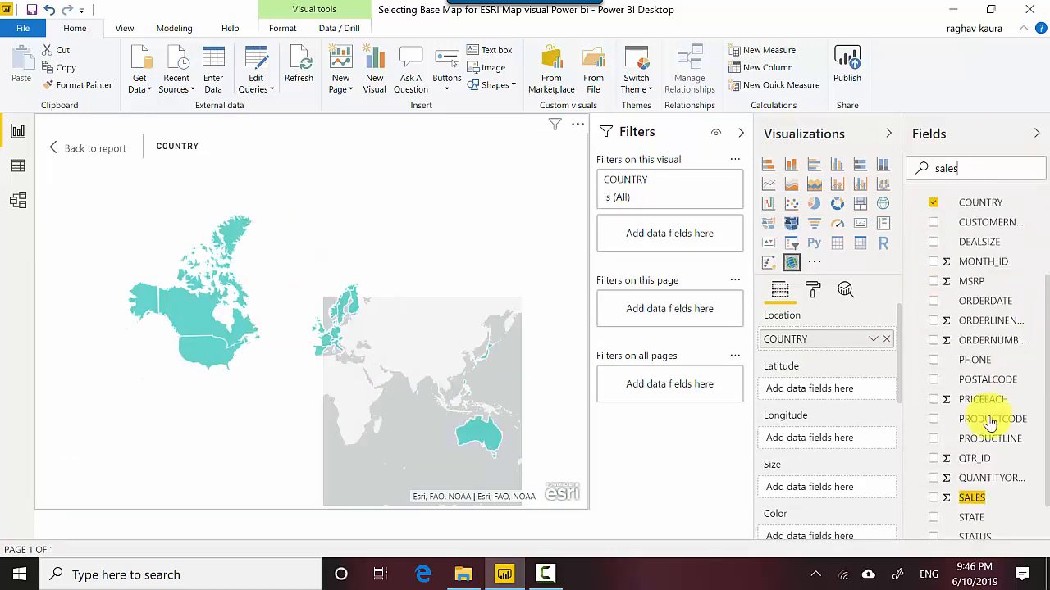
click(933, 499)
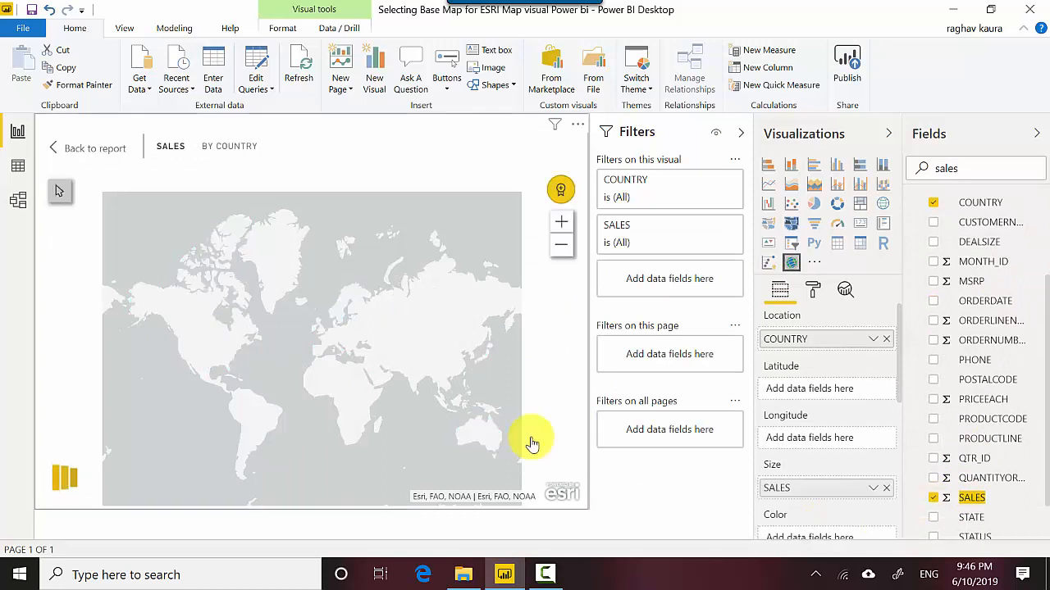
mouse_move(538, 239)
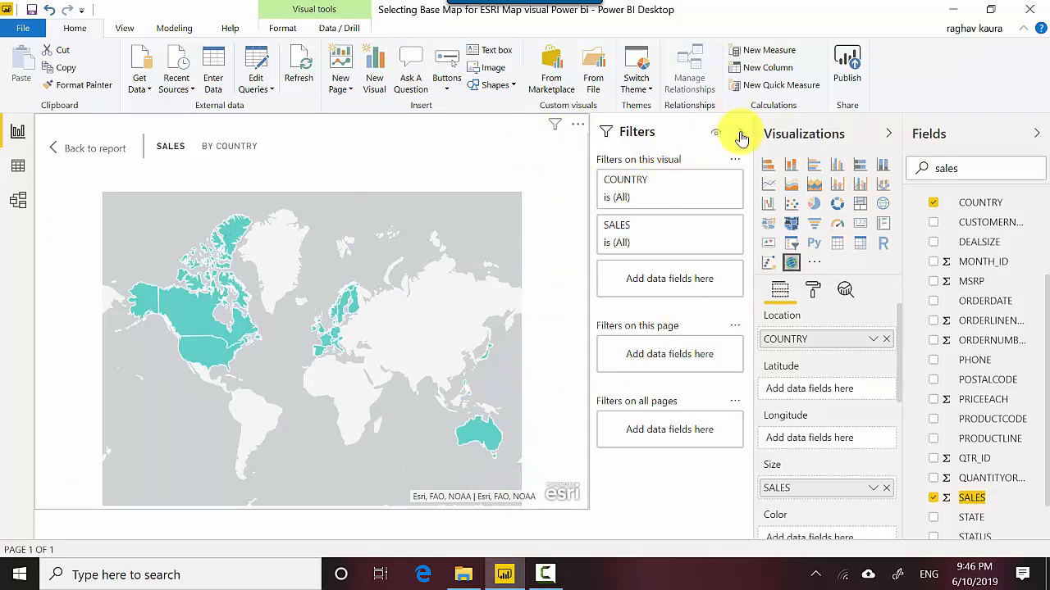
Step: Collapse the side panes to enlarge the map and check country sales tooltips such as France's 1,110,916.52
click(889, 133)
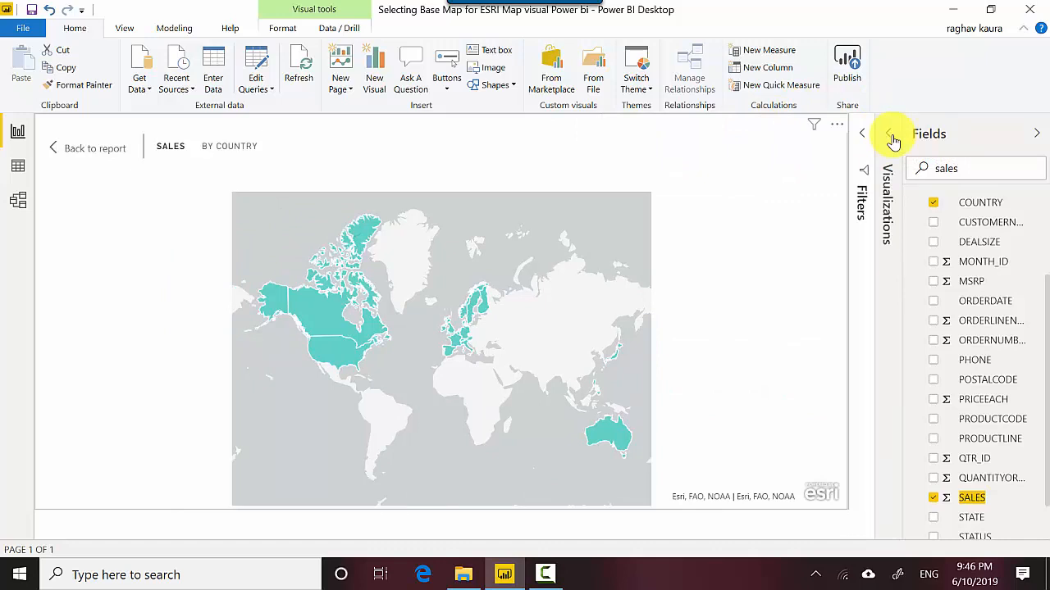
mouse_move(607, 430)
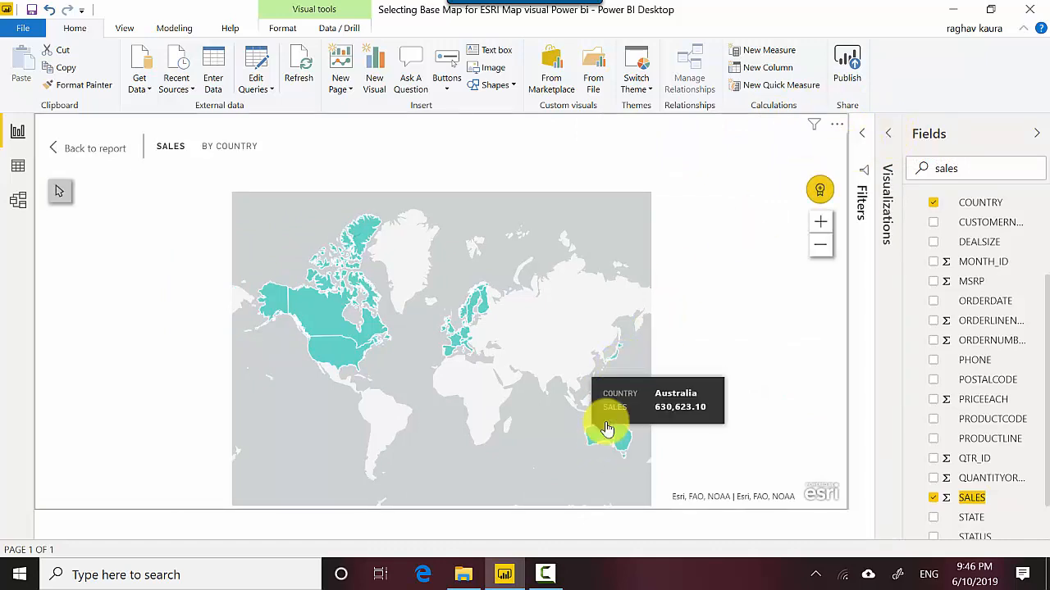
mouse_move(489, 298)
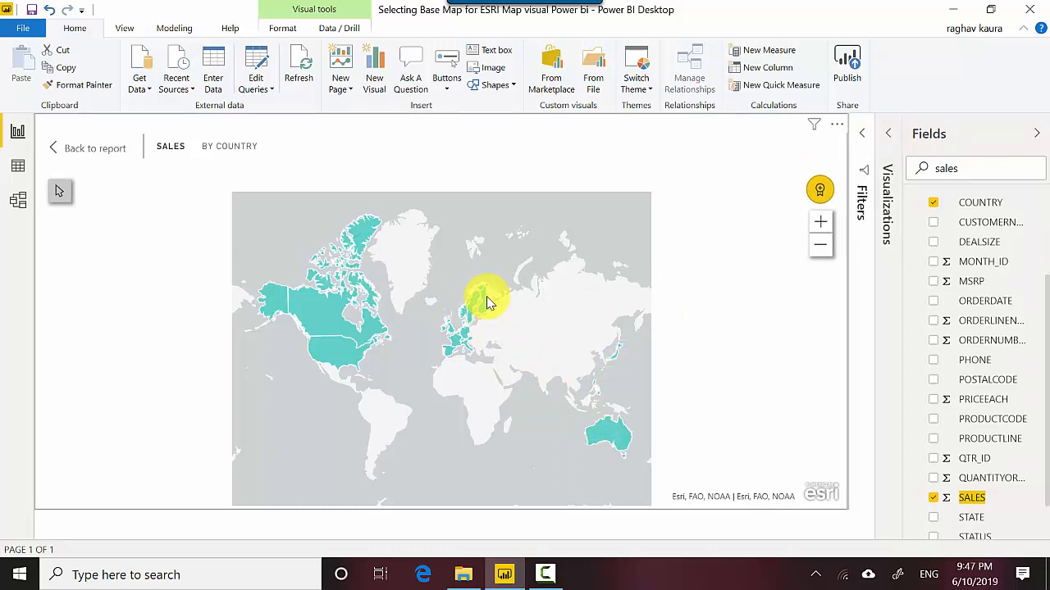
mouse_move(450, 298)
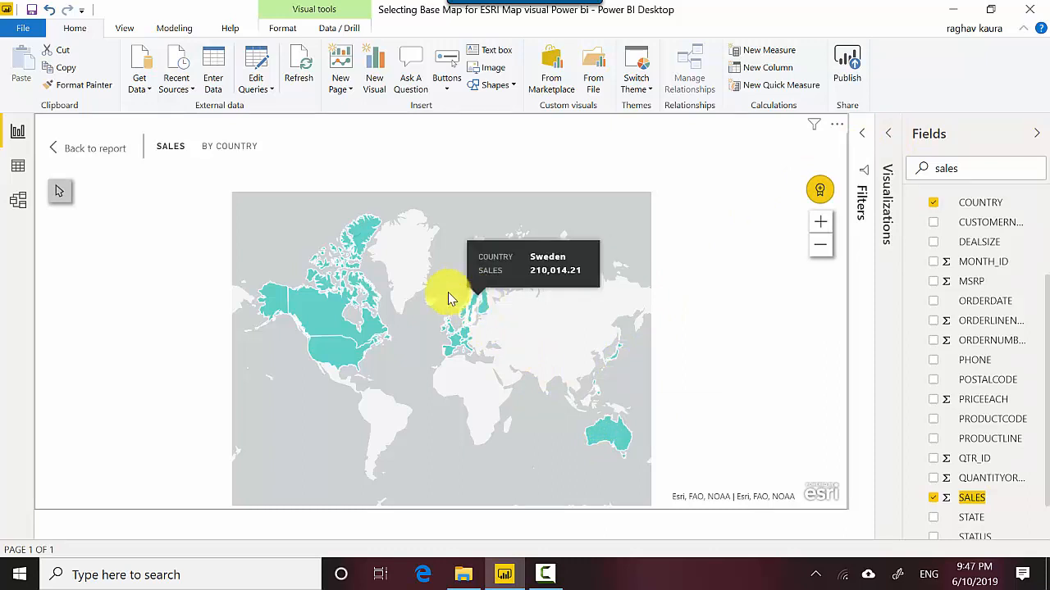
mouse_move(433, 340)
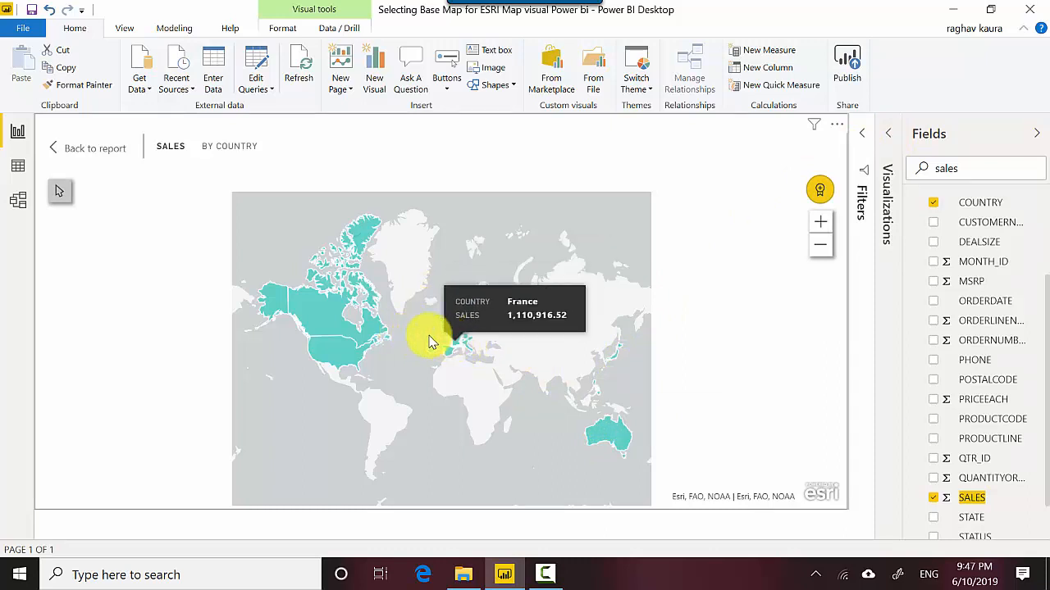
mouse_move(342, 369)
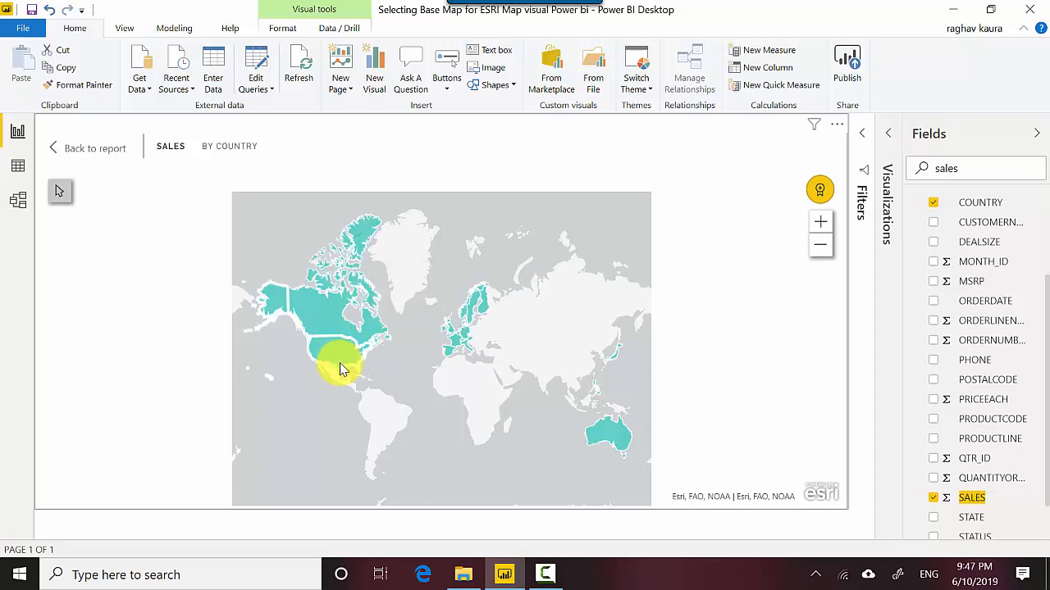
click(336, 348)
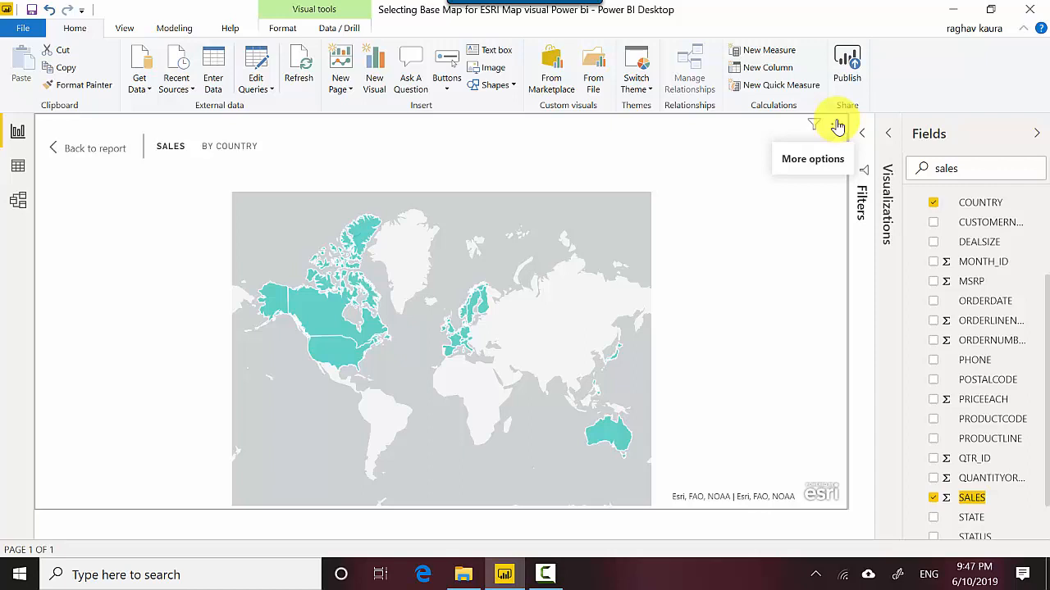
Step: Enter the map's edit settings and try the Light Gray Canvas basemap
click(838, 124)
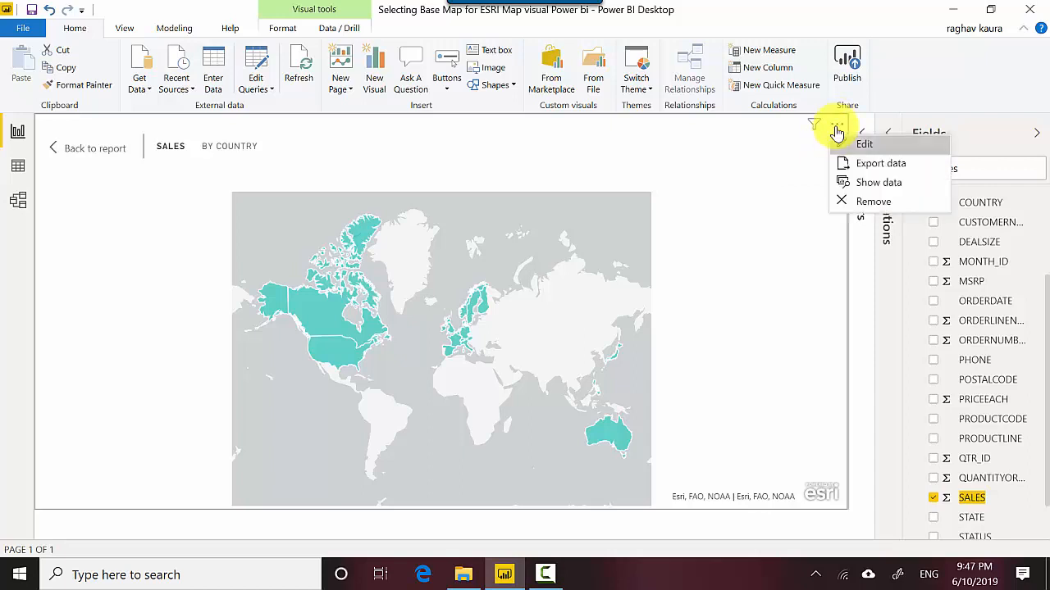
click(863, 144)
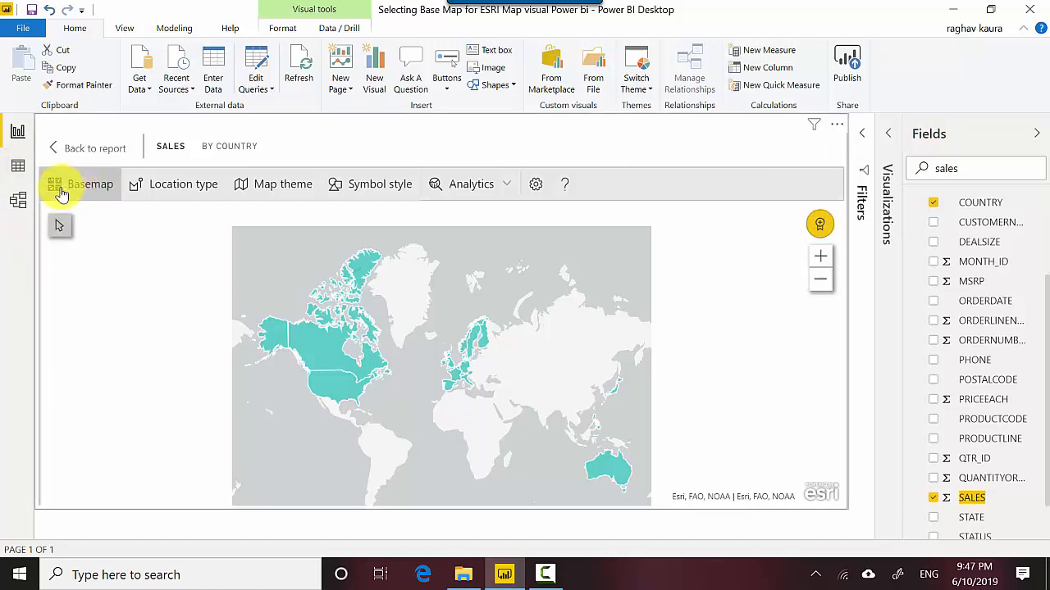
click(91, 184)
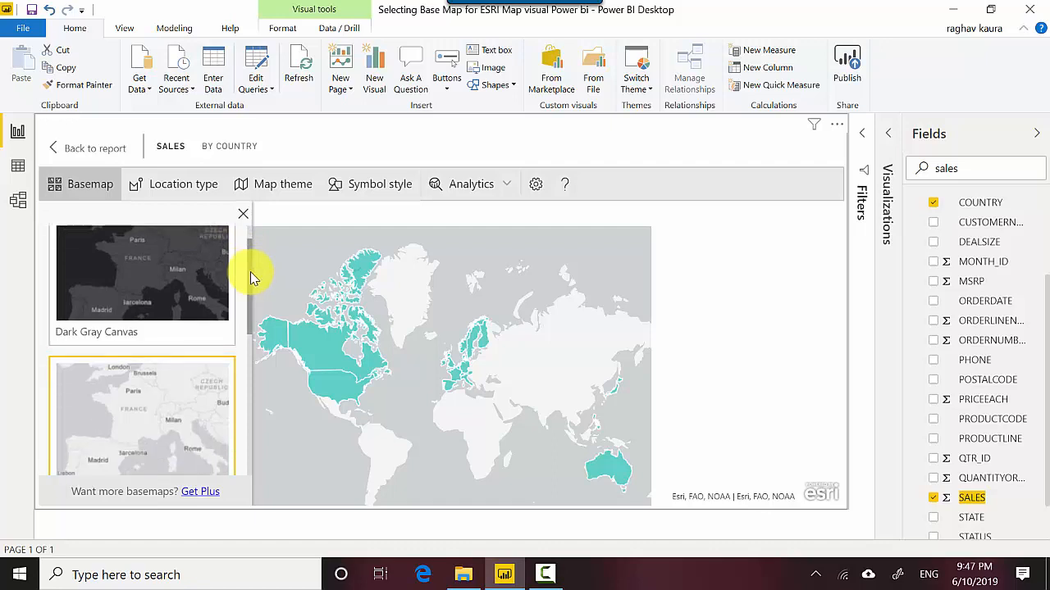
scroll(down, 3)
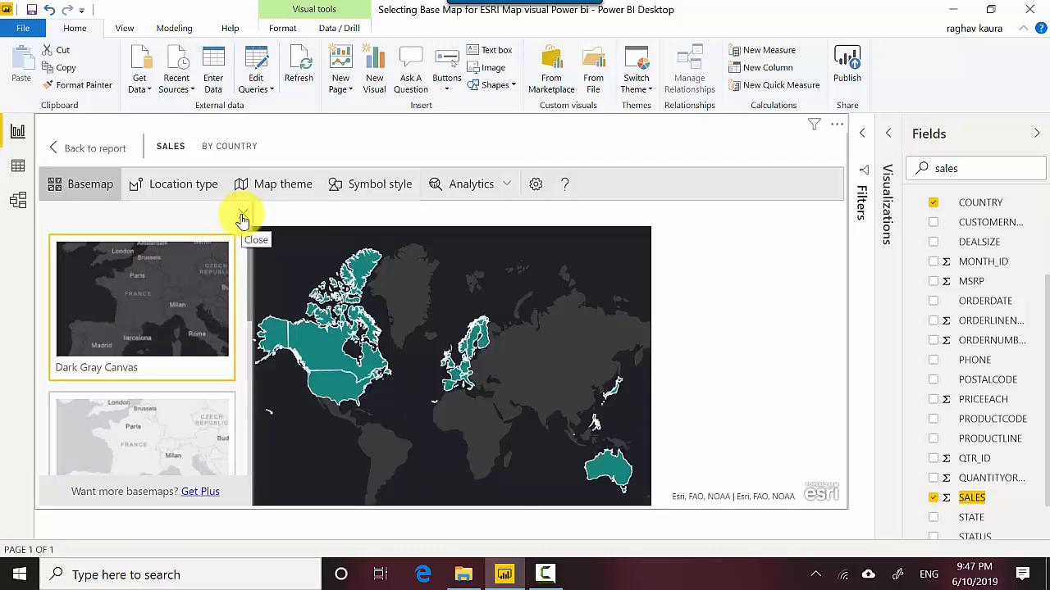
click(141, 435)
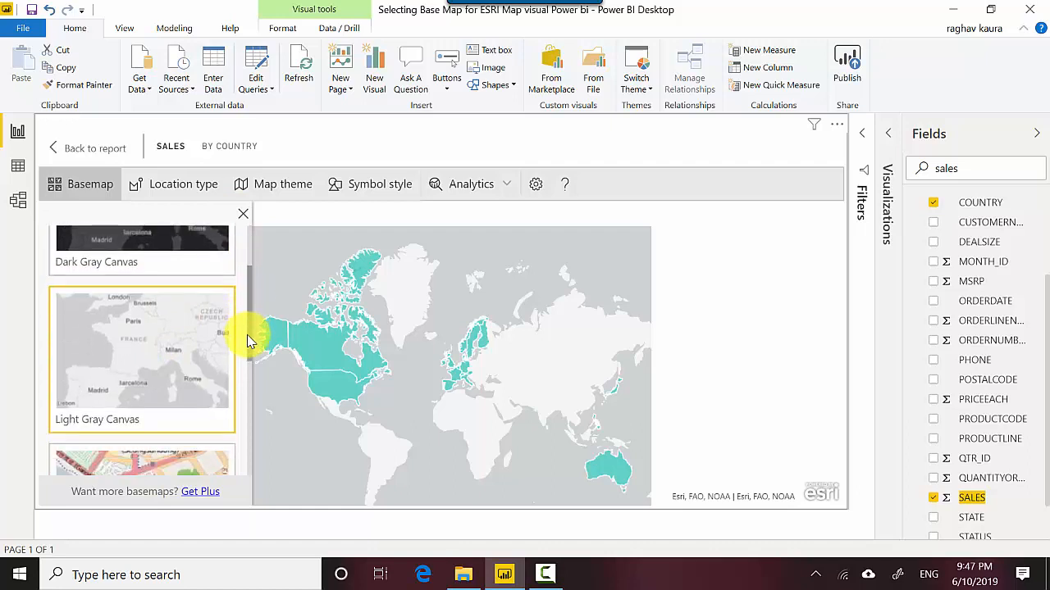
Step: Preview OpenStreetMap and Streets basemaps, then settle on Dark Gray Canvas
scroll(down, 3)
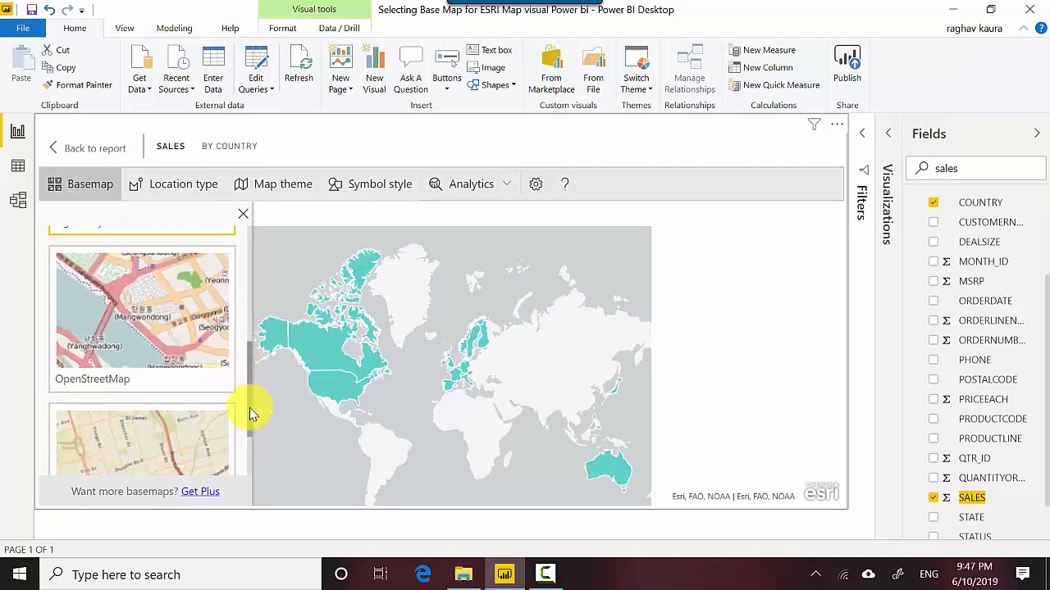
click(141, 319)
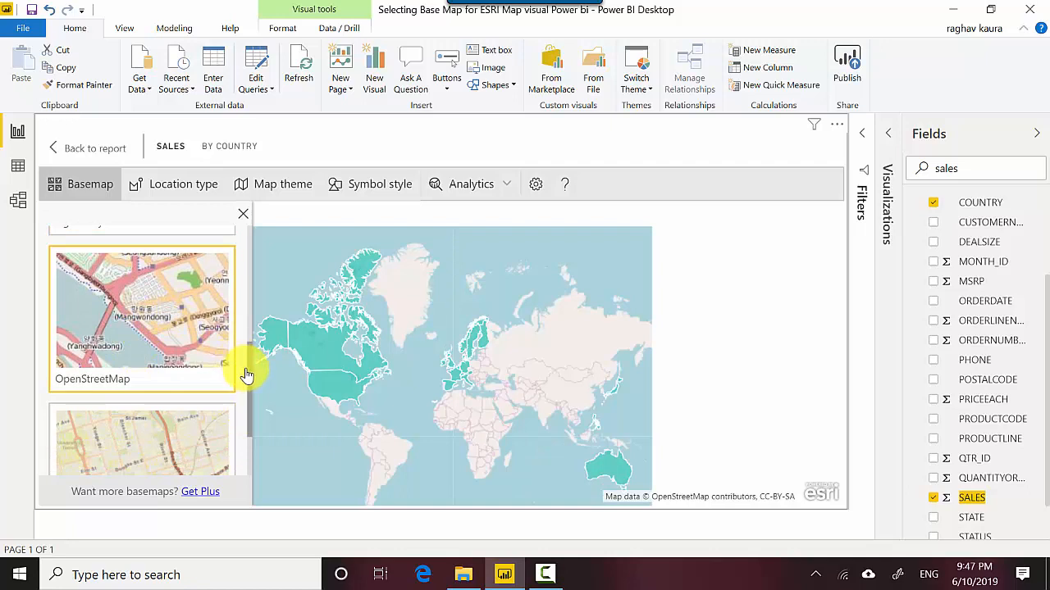
scroll(down, 3)
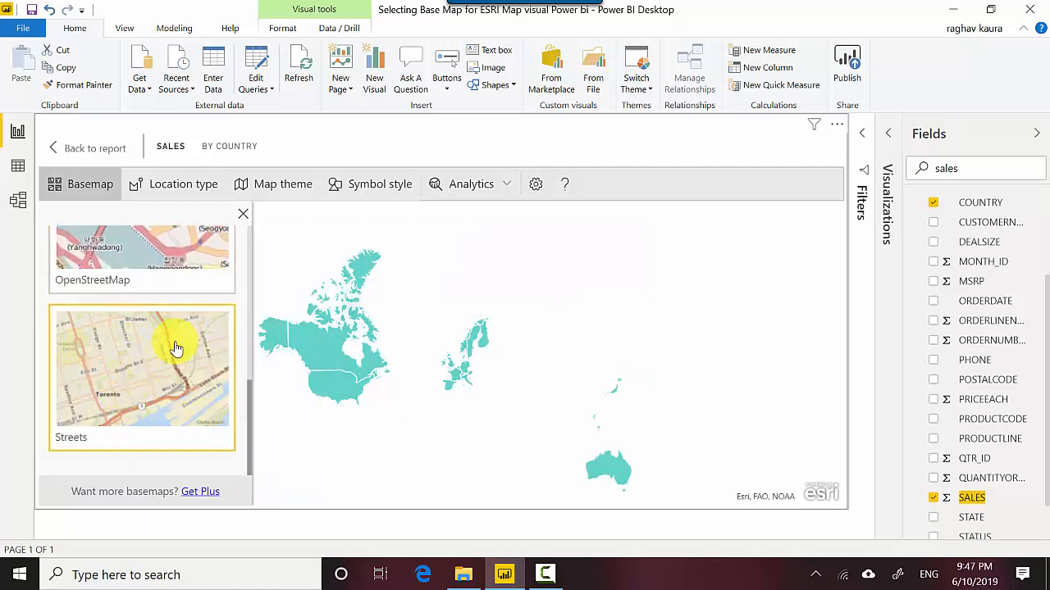
mouse_move(276, 376)
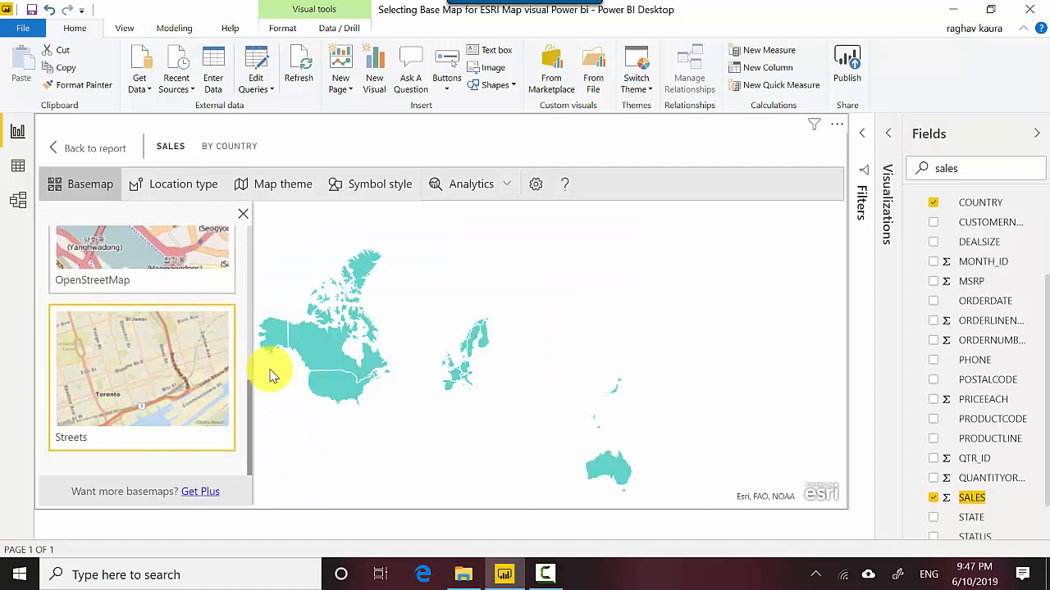
click(141, 368)
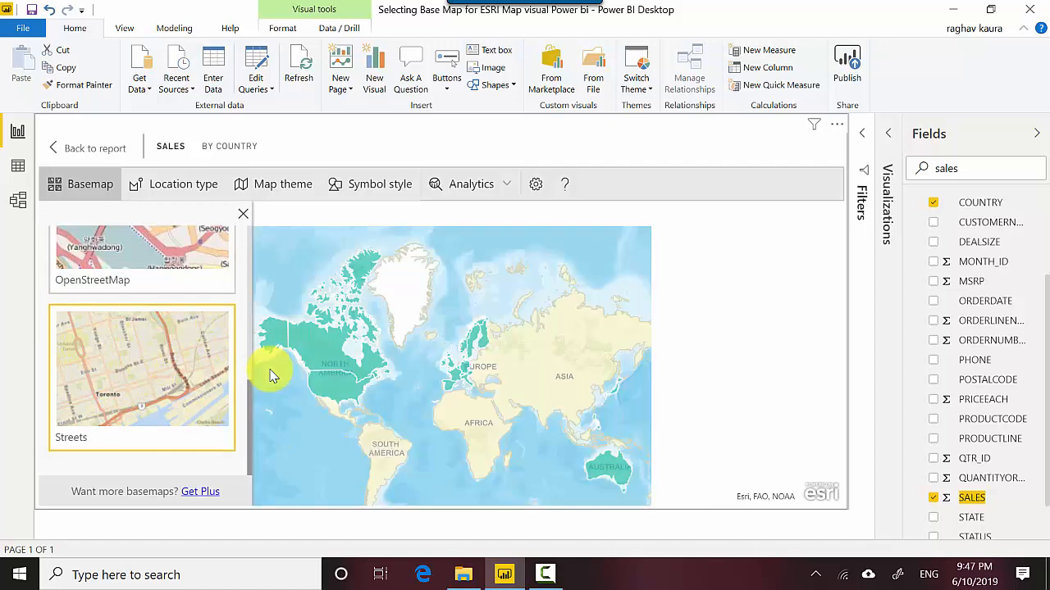
mouse_move(168, 266)
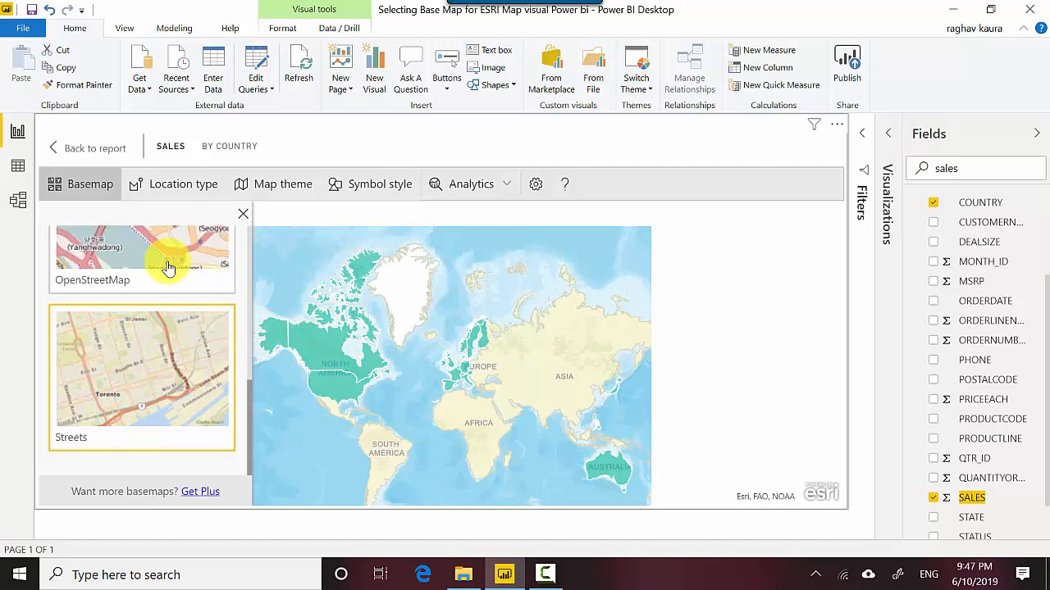
mouse_move(181, 248)
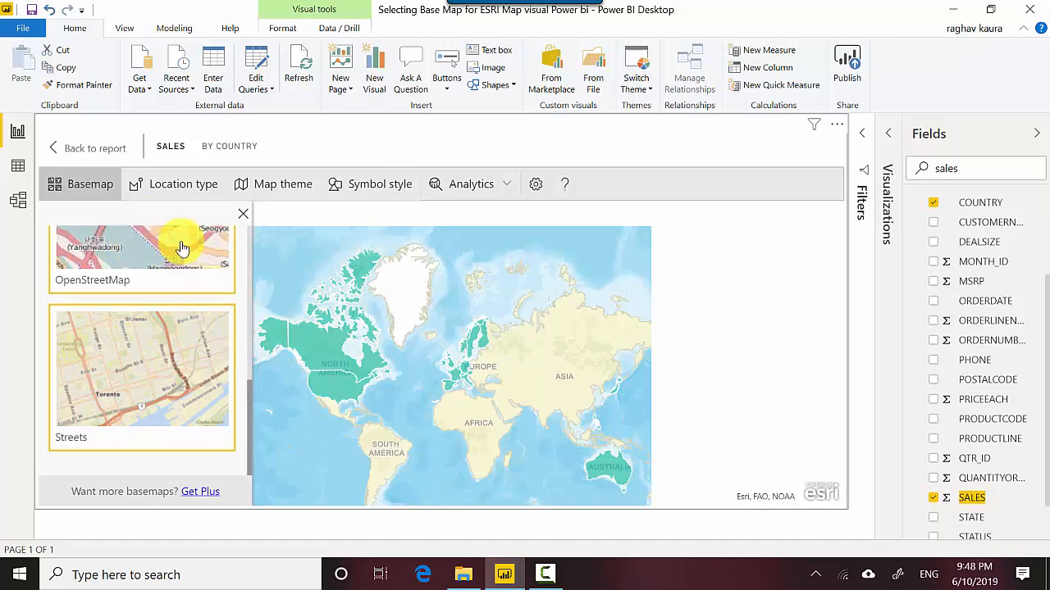
click(141, 246)
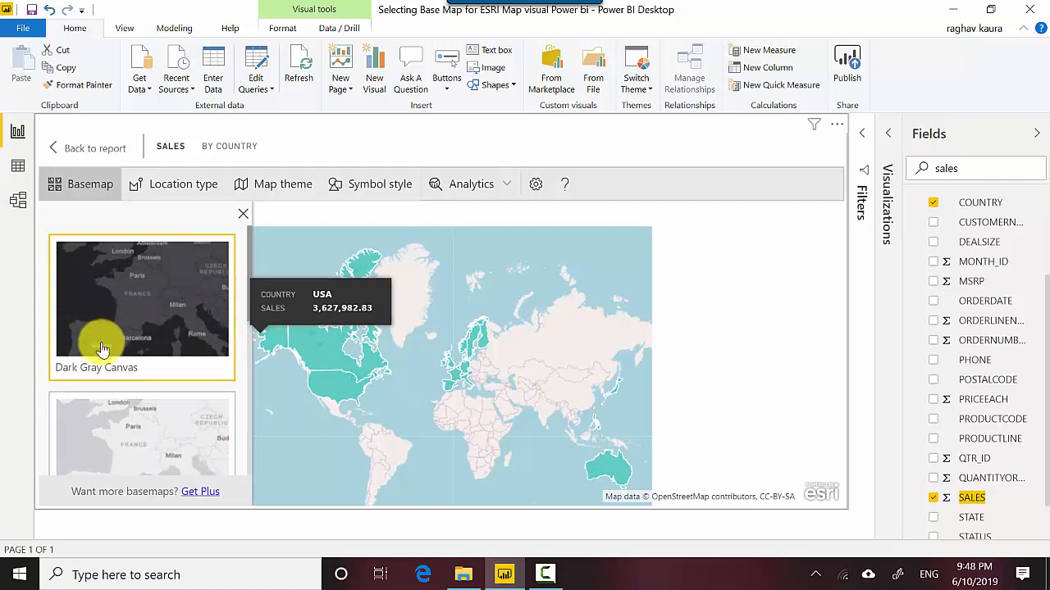
click(141, 297)
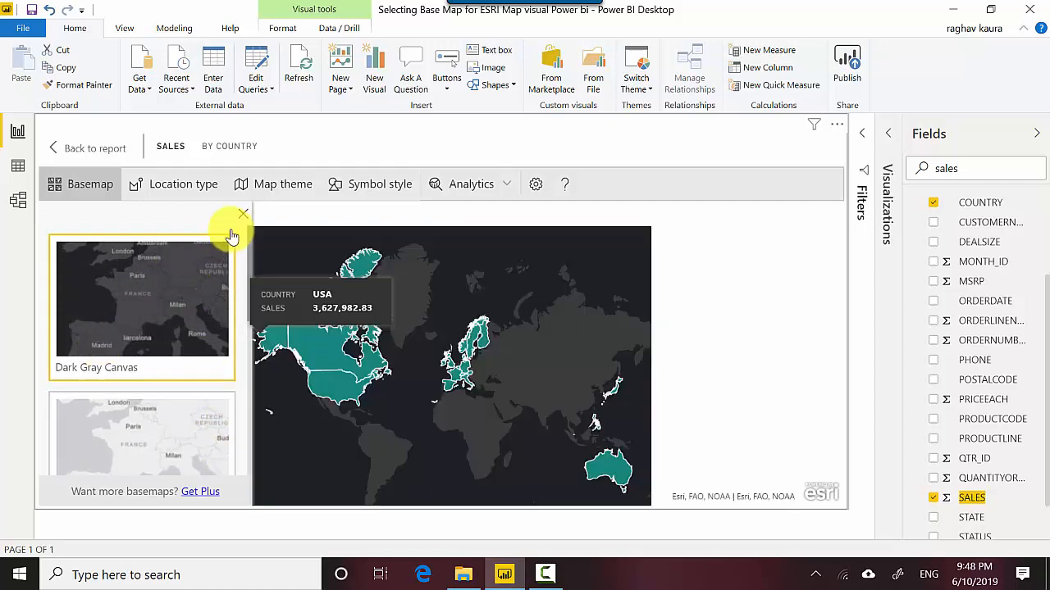
Step: Close the basemap pane, add CITY to the map, and zoom in two levels
click(243, 213)
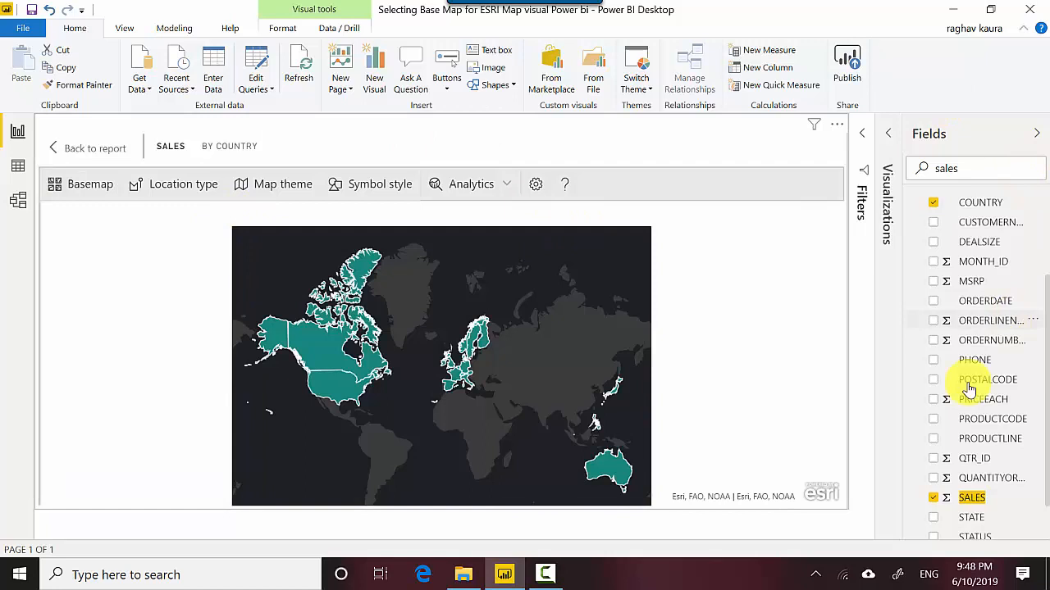
mouse_move(861, 193)
text(city)
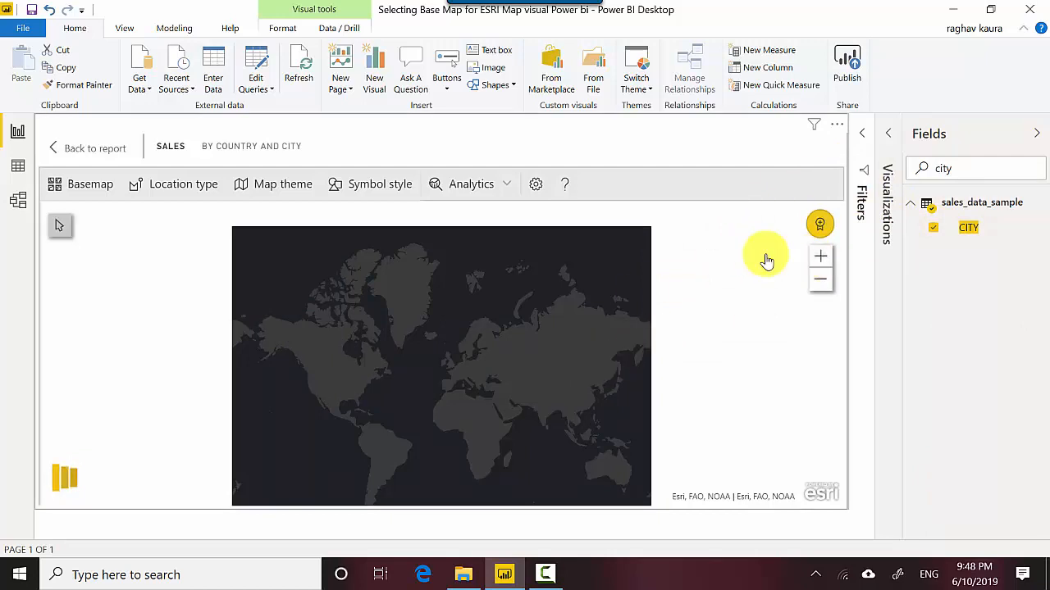
mouse_move(756, 262)
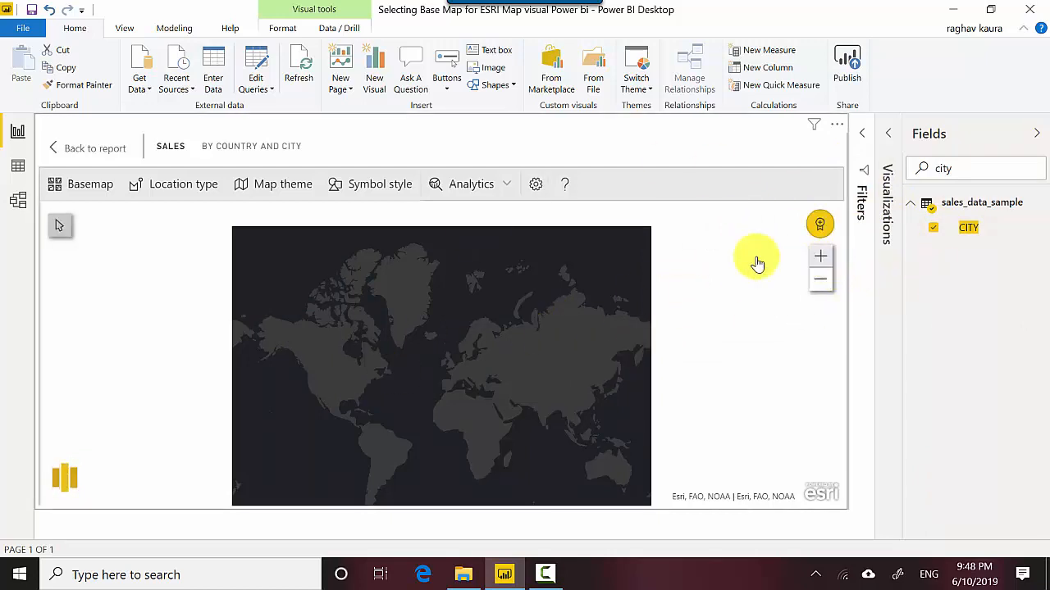
mouse_move(650, 249)
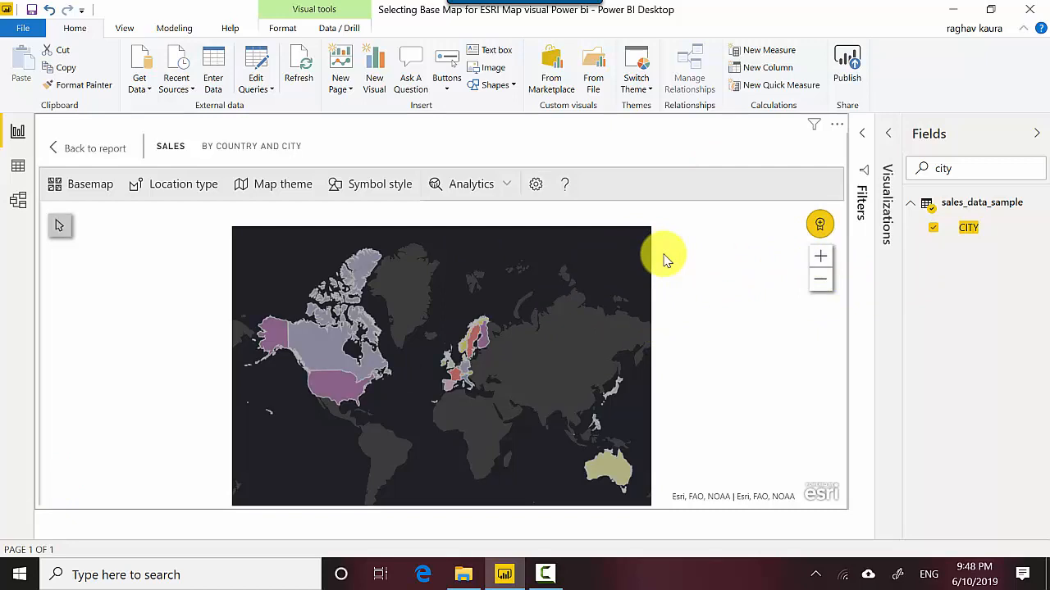
mouse_move(528, 309)
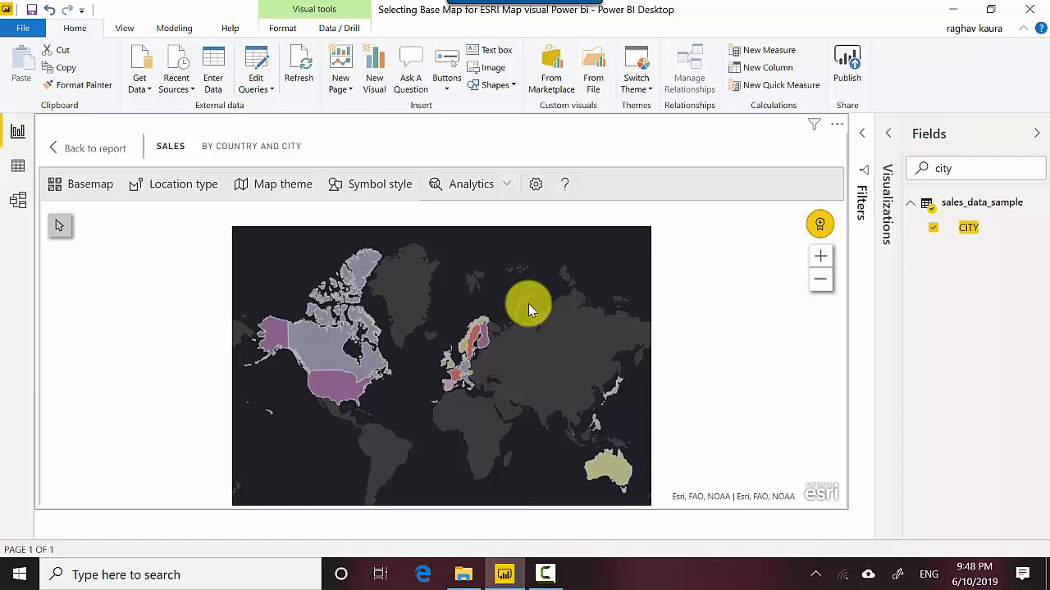
mouse_move(324, 364)
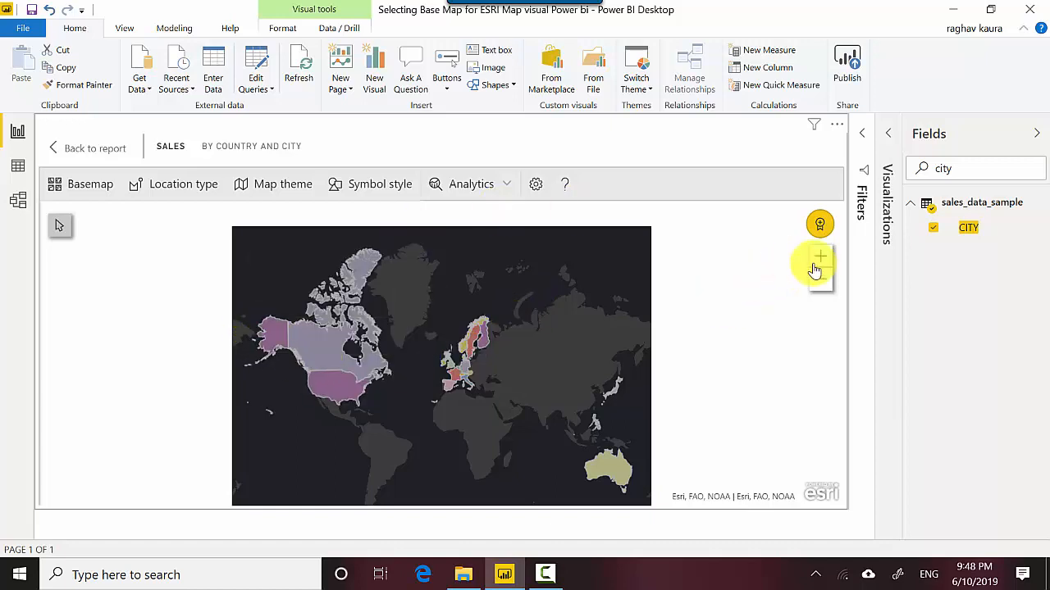
mouse_move(820, 259)
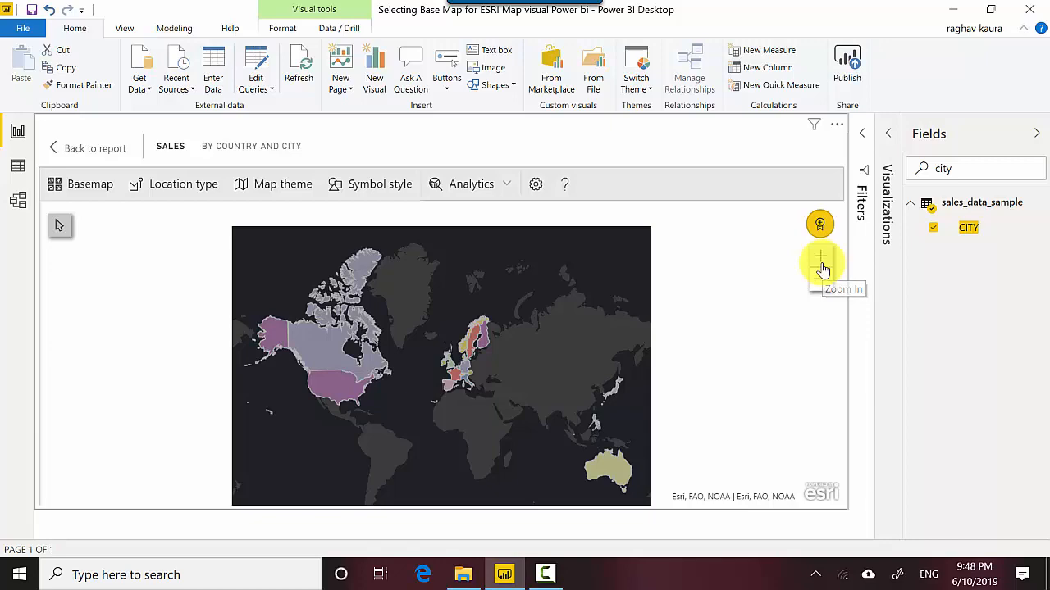
click(820, 260)
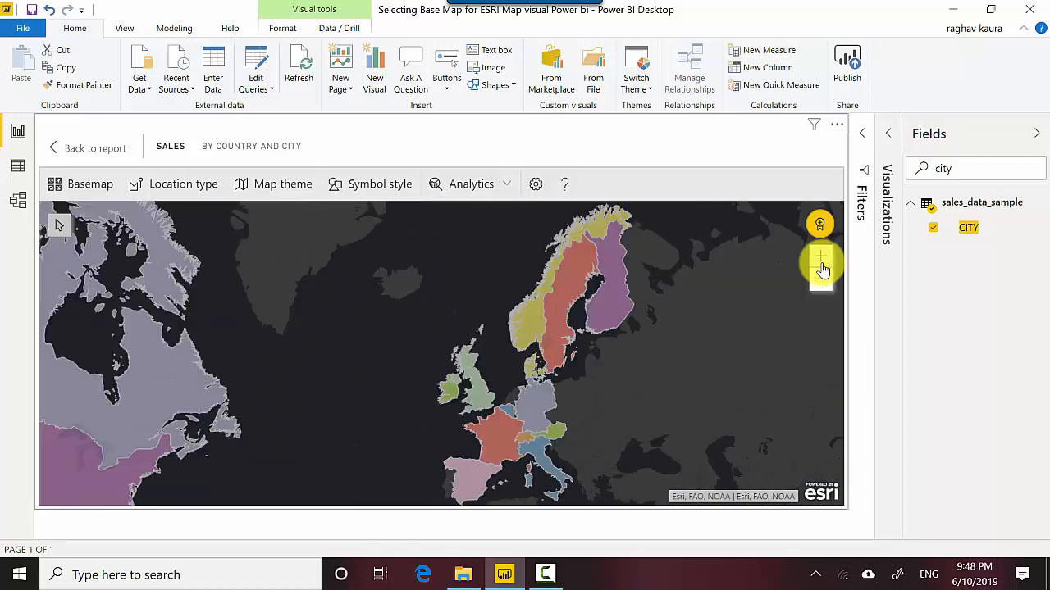
click(820, 286)
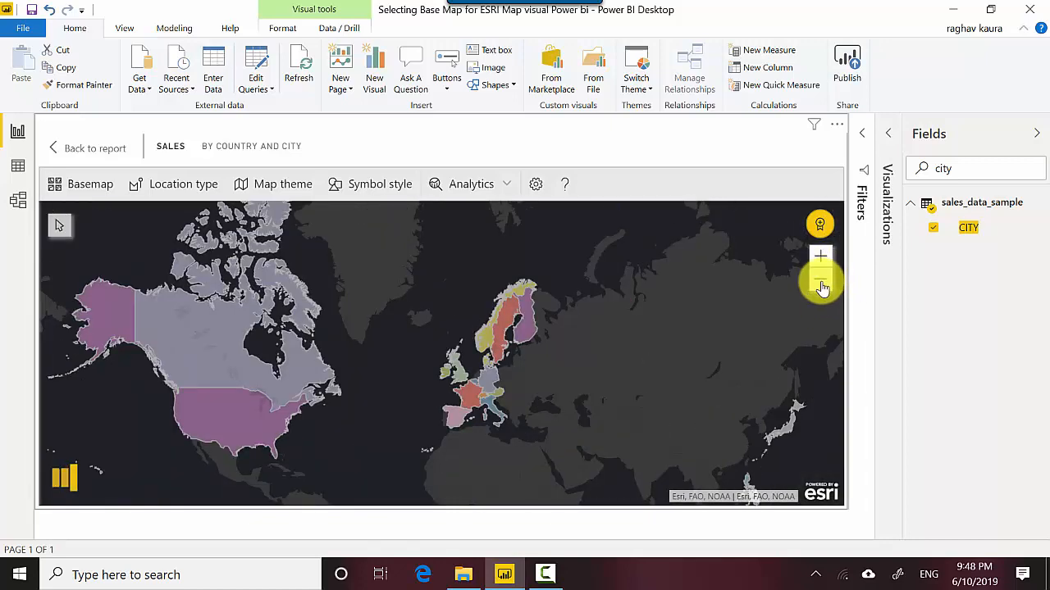